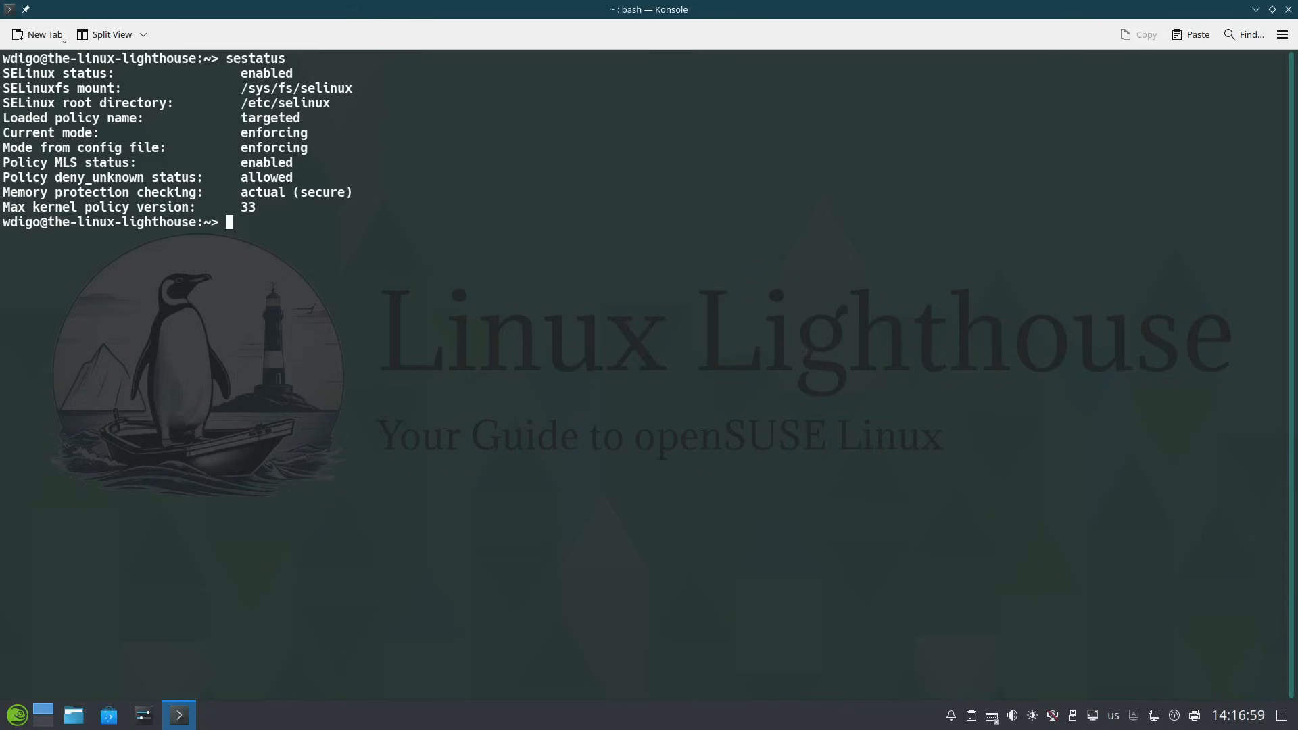
Open /etc/default/grub in vi to review the SELinux kernel boot parameters.
type("vi /etc/default/grub")
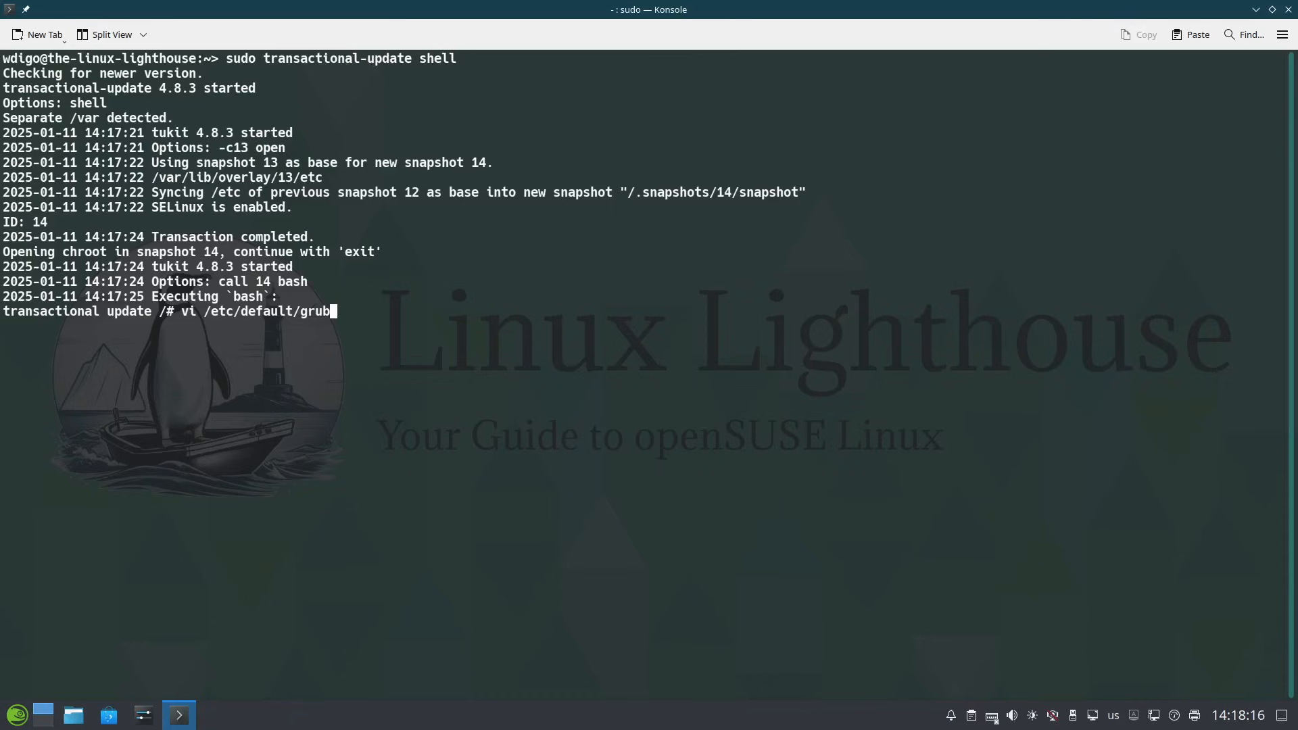
key("Return")
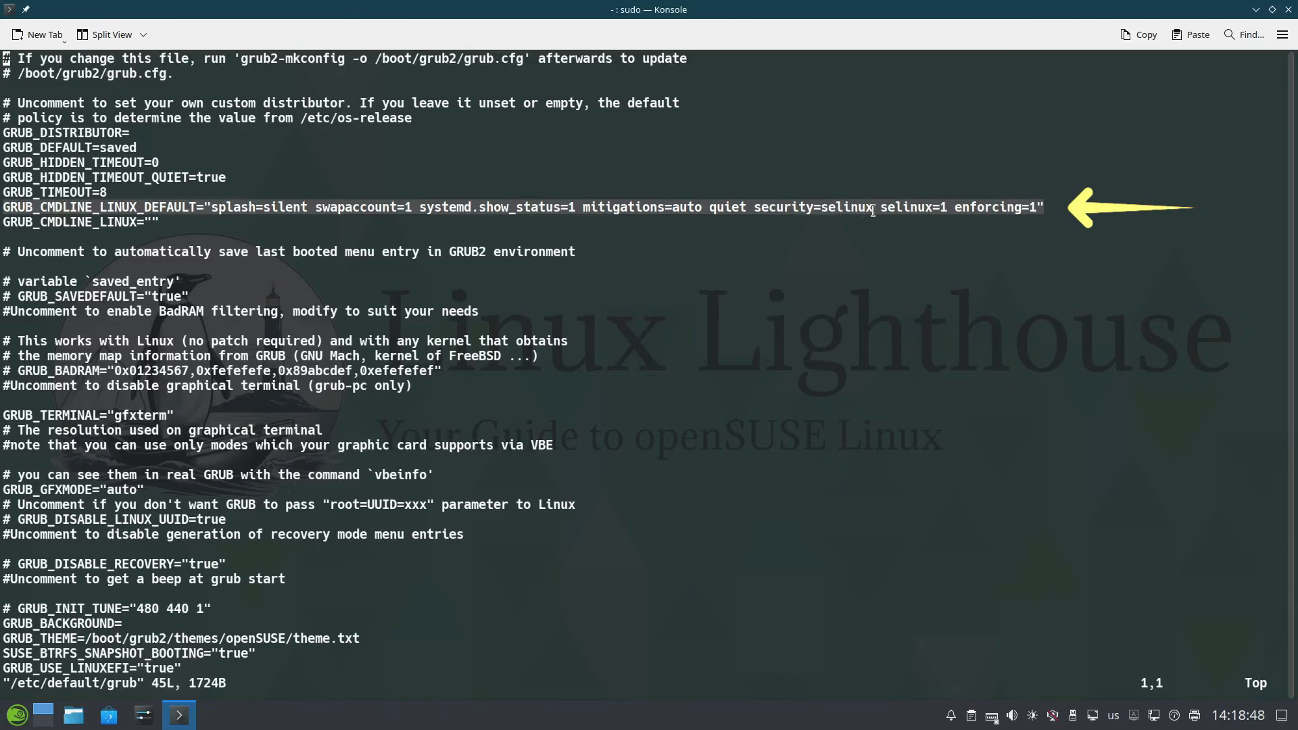
mouse_move(935, 208)
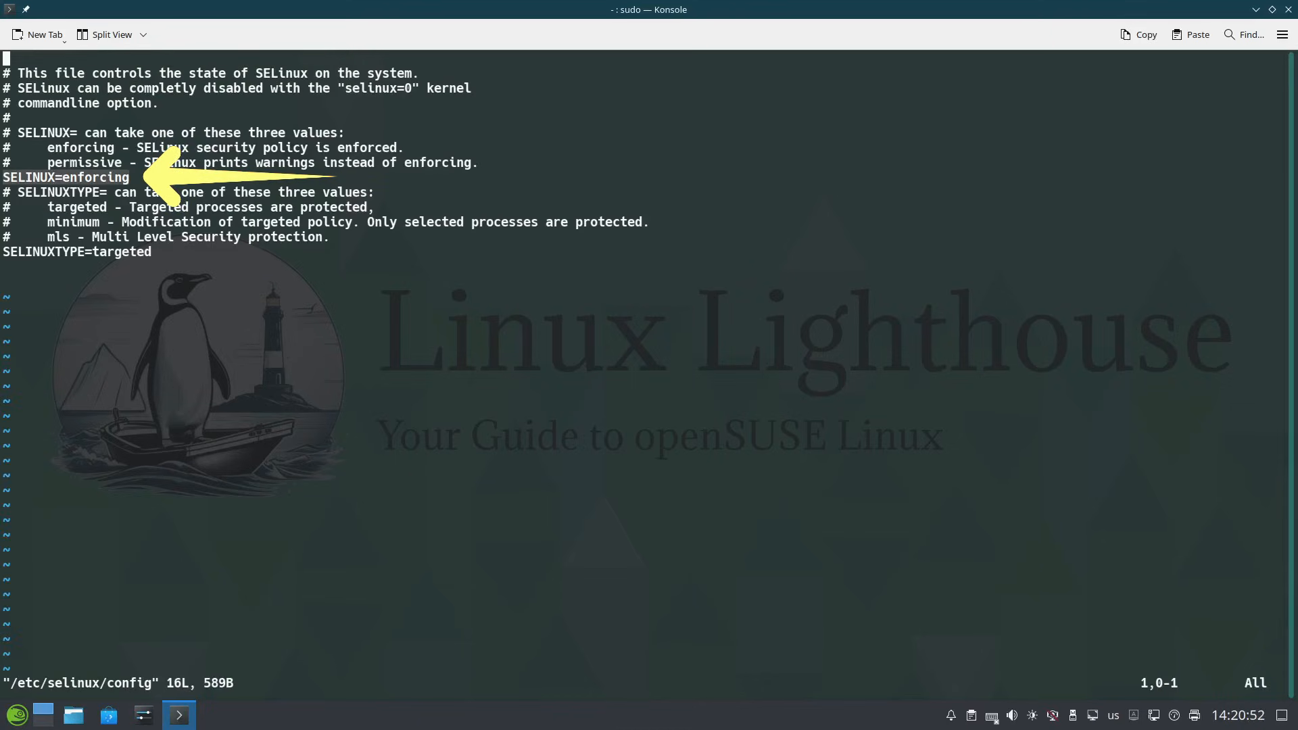
Run sudo transactional-update apply, then sudo systemctl reboot.
type("sudo transactional-update apply")
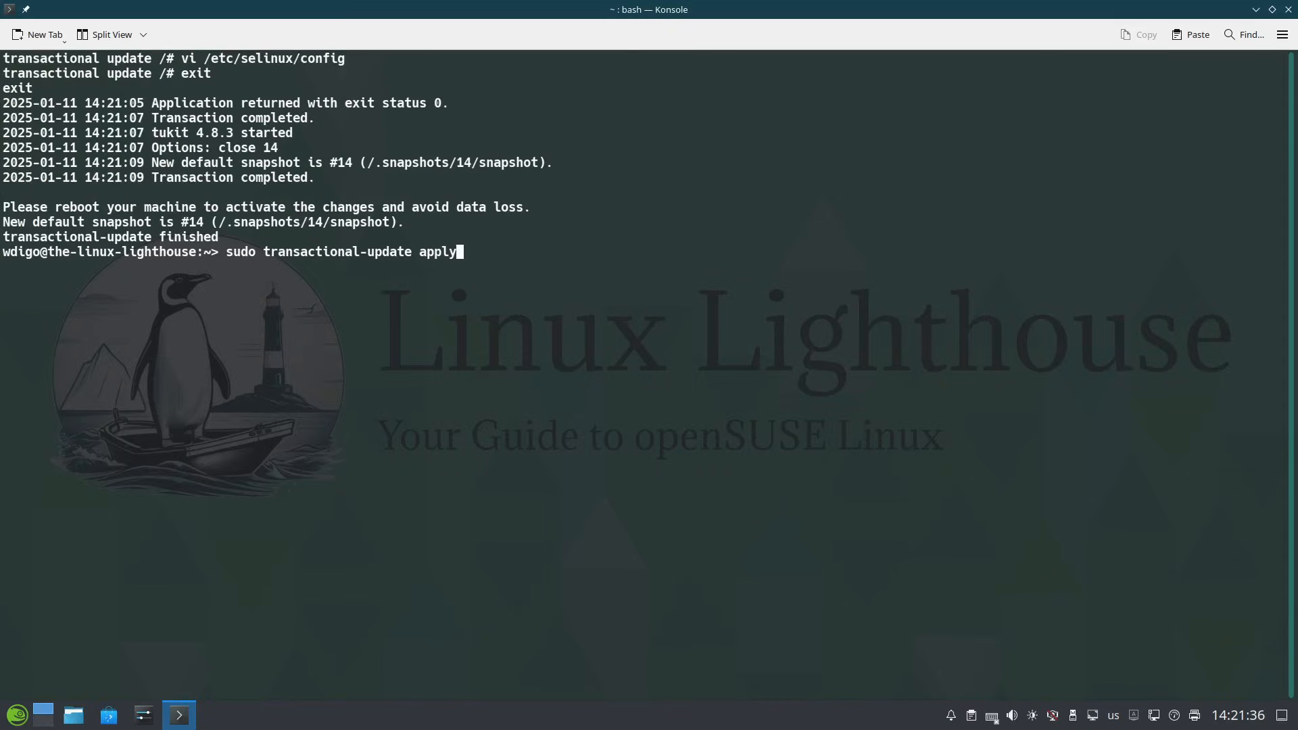
type("sudo systemctl reboot")
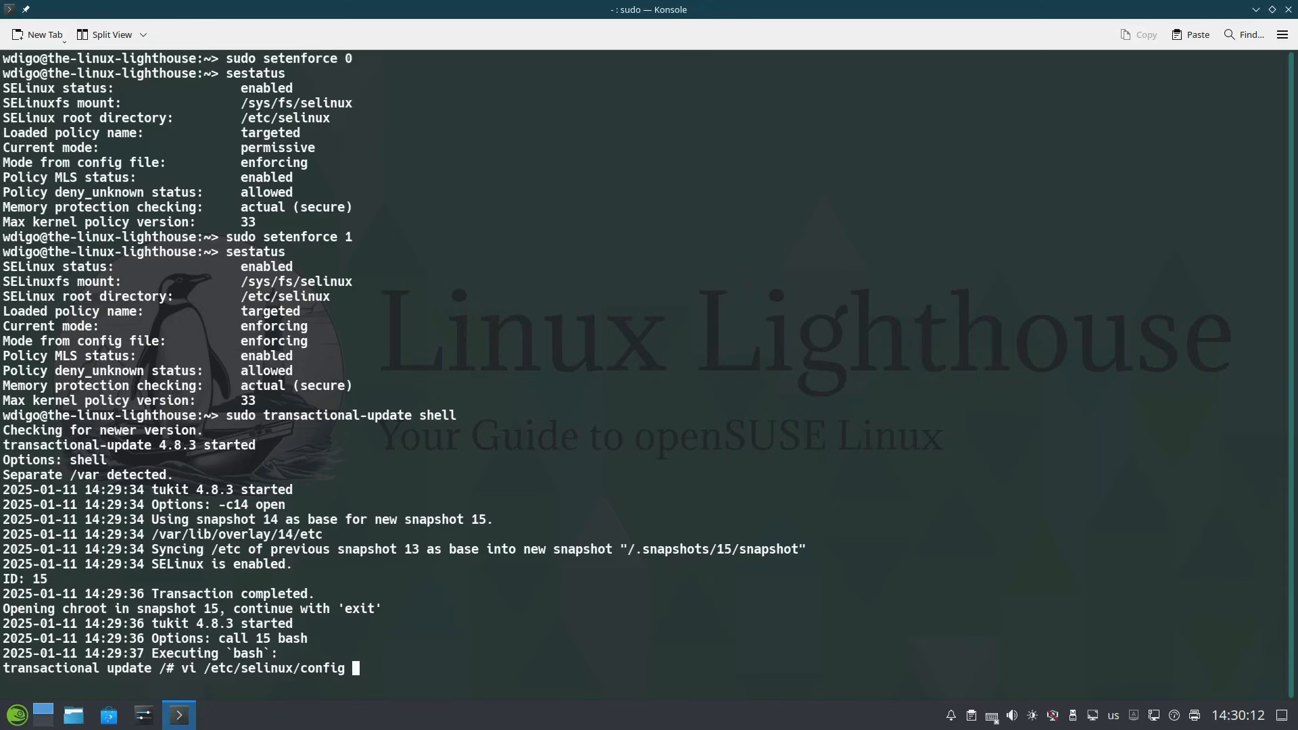
Run vi /etc/selinux/config to view the SELinux configuration.
key("Return")
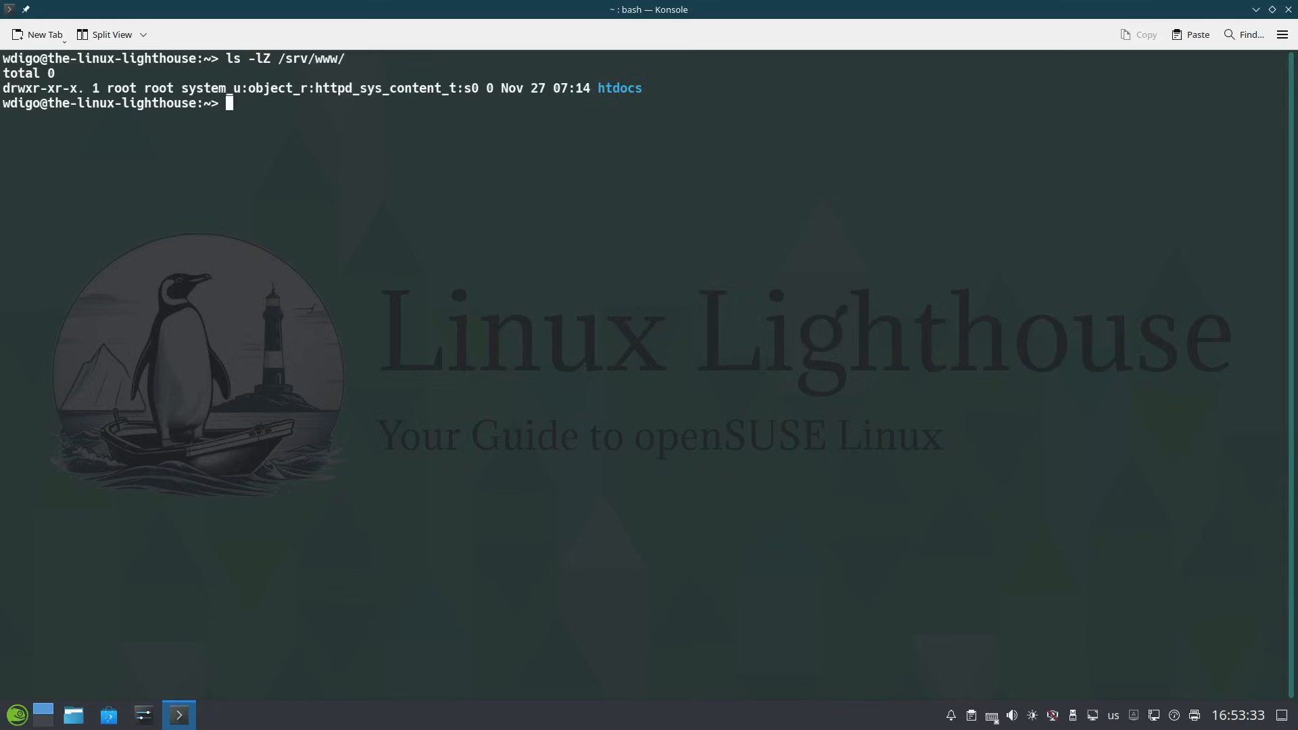
Recursively relabel /srv/www/htdocs as httpd_sys_content_t with sudo chcon.
type("sudo chcon -R -t httpd_sys_content_t /srv/www/htdocs")
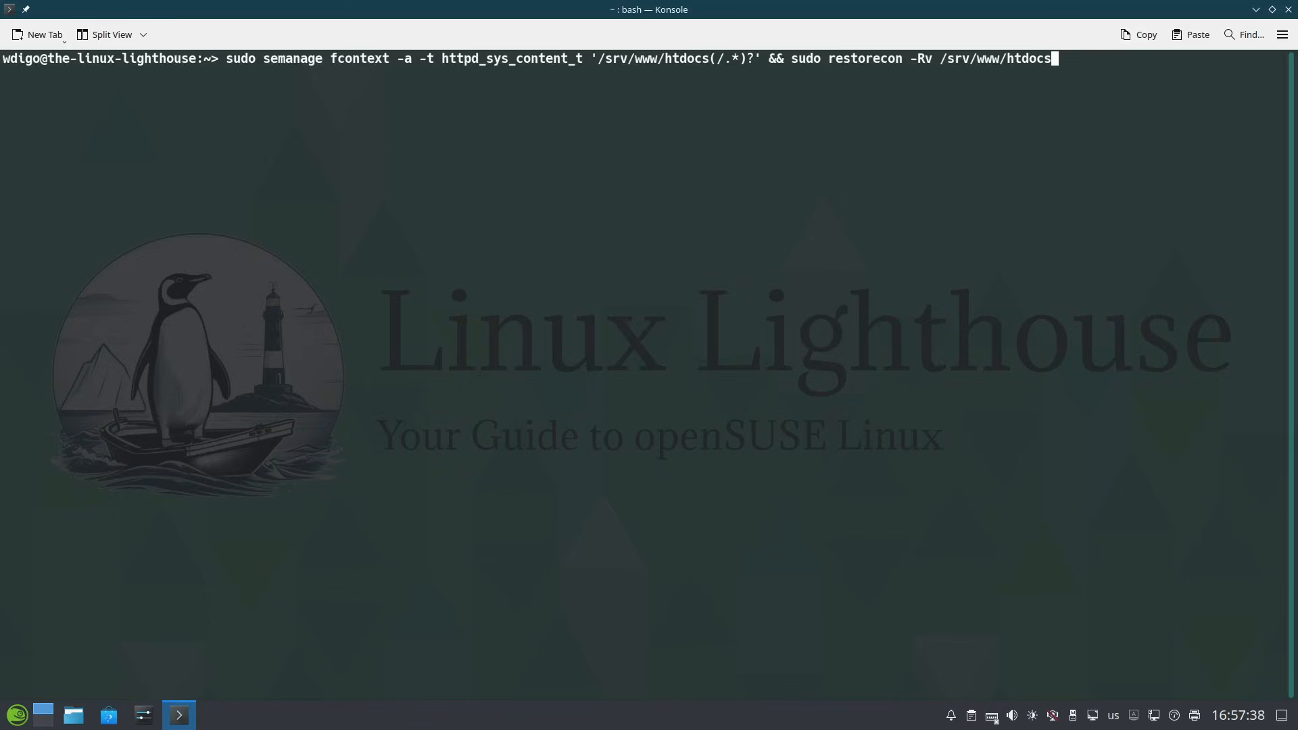
Restart nginx.service, then list loaded SELinux modules with sudo semodule -l.
type("sudo systemctl restart nginx.service")
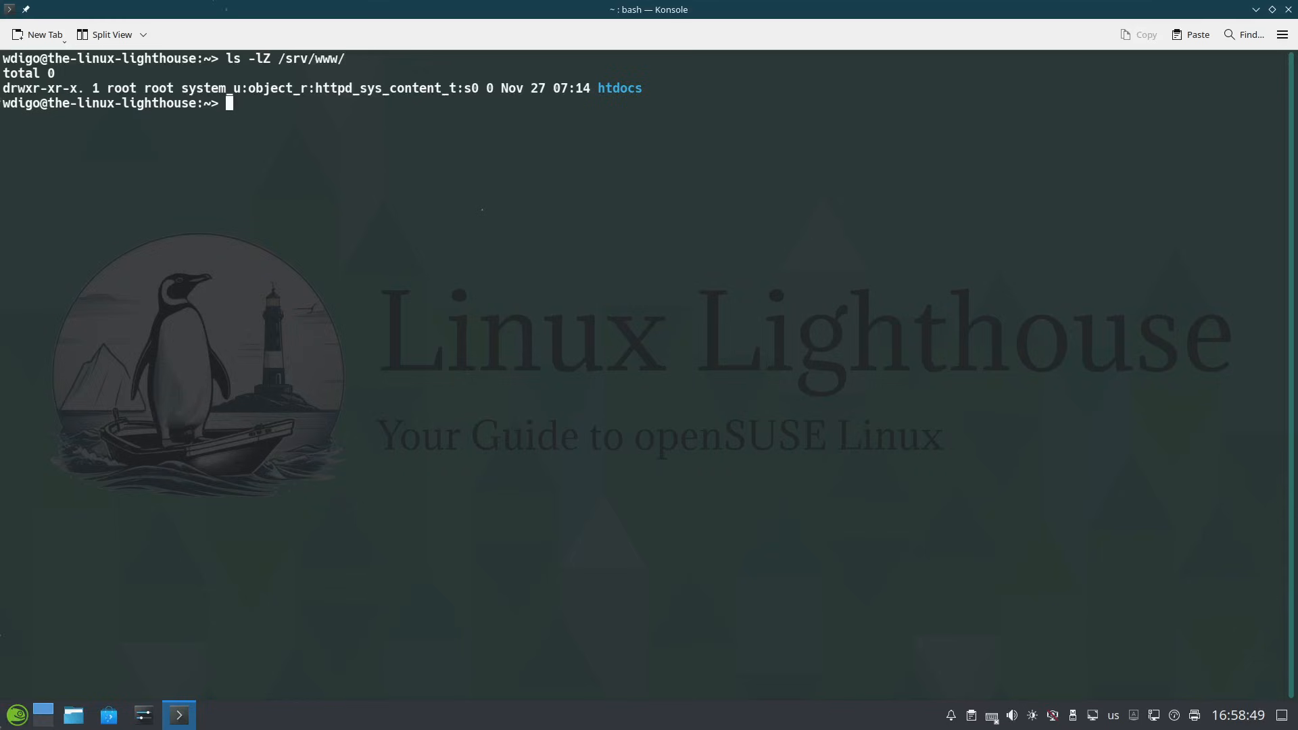
type("sudo semodule -l")
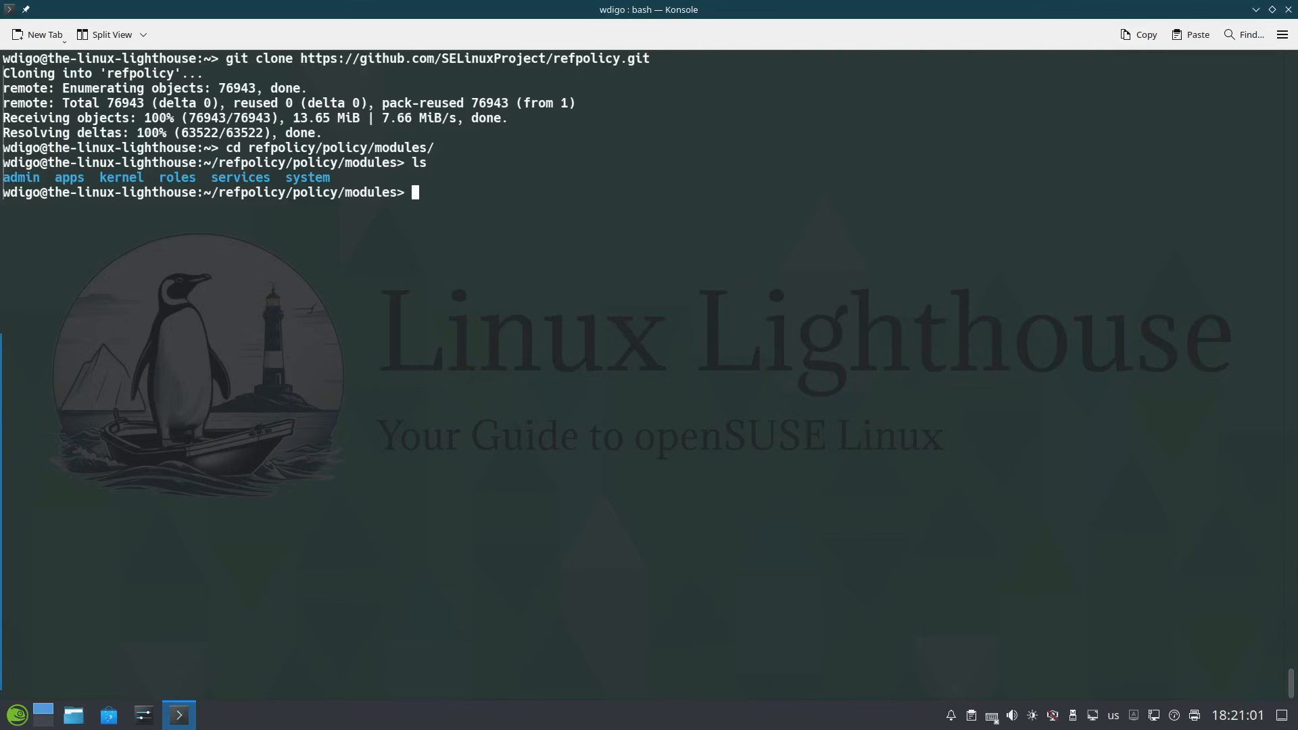
type("ls apps/")
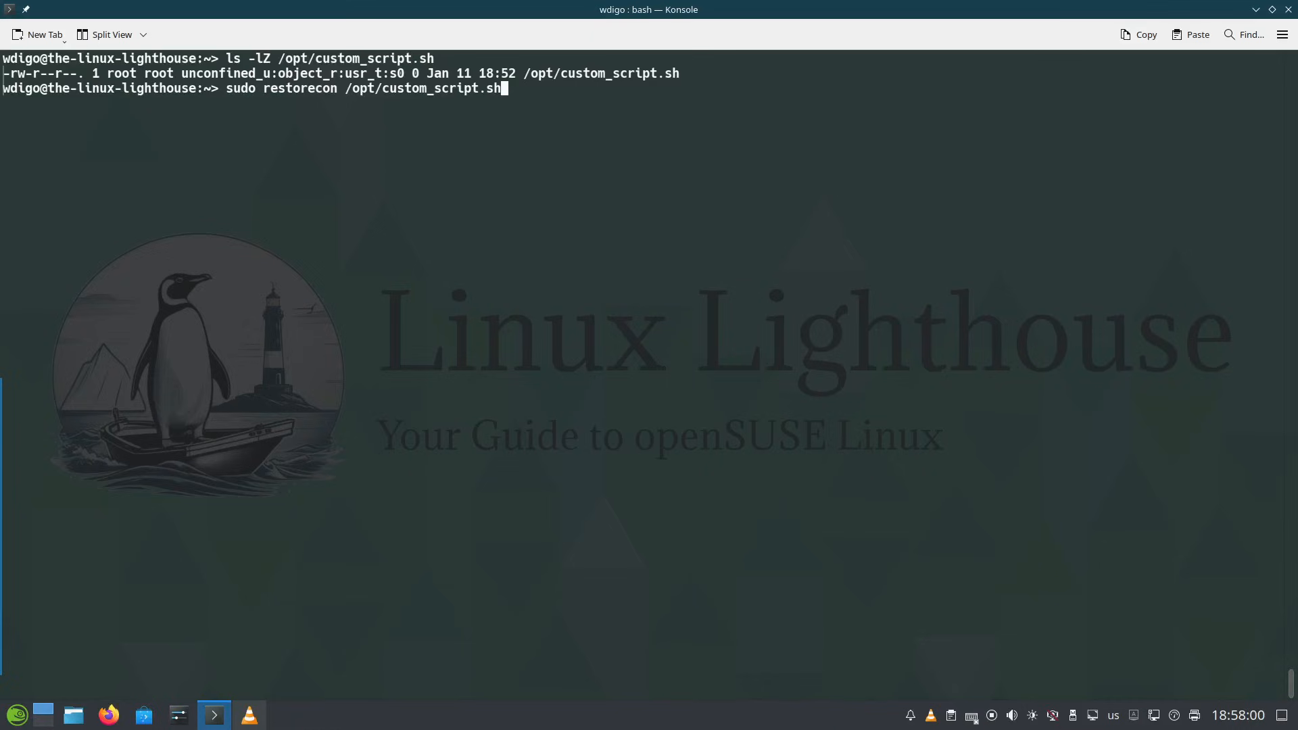
Enter the audit2allow -a -M custom_script_policy command chained with semodule -i.
type("sudo audit2allow -a -M custom_script_policy && sudo semodule -i custom_script_policy.pp")
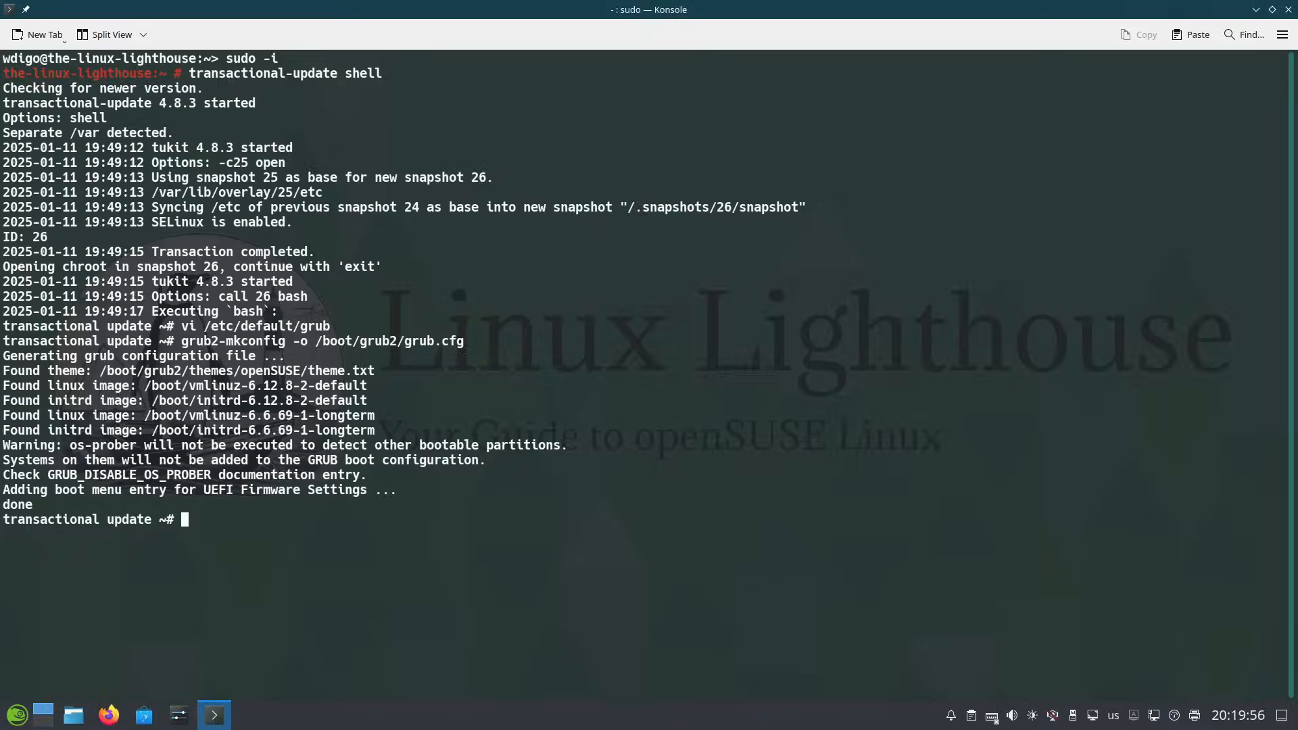
Start typing exit to leave the transactional-update shell.
type("exit")
type("transactional-update apply")
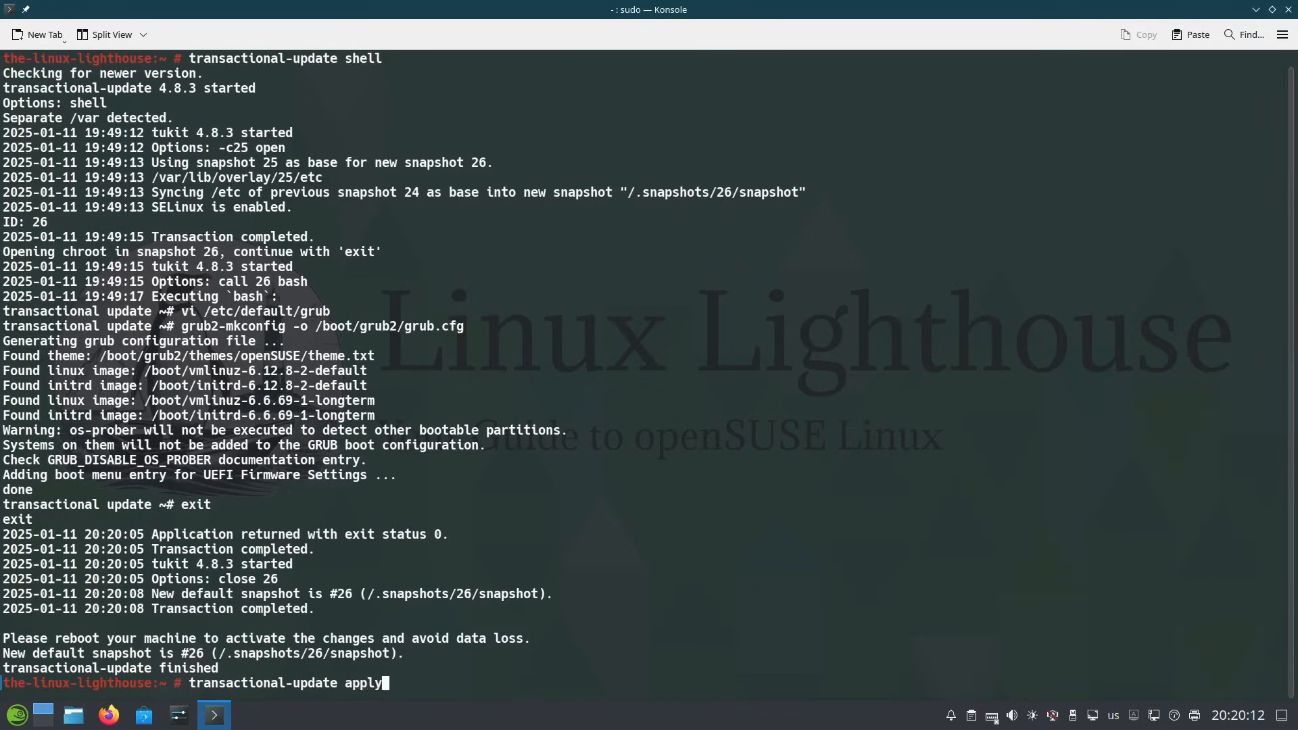
Run transactional-update apply, then reboot the machine with systemctl reboot.
key("Return")
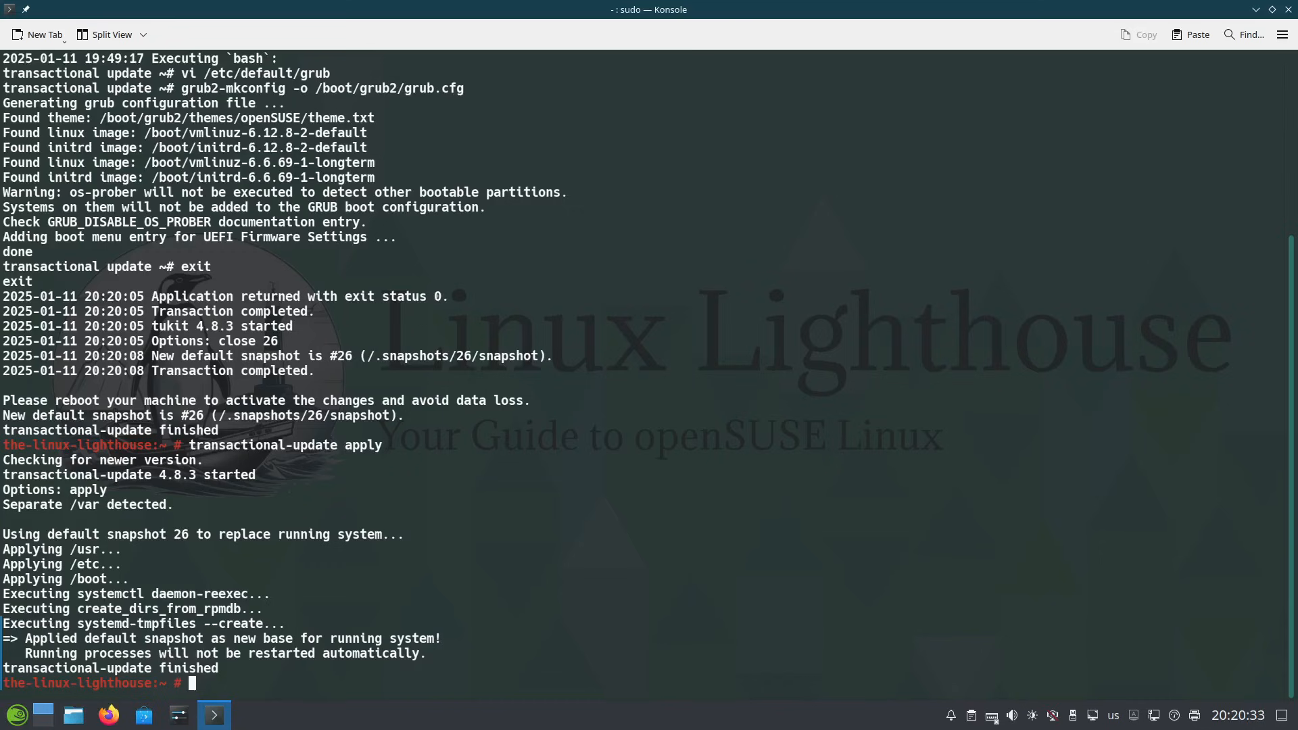
type("systemctl reboot")
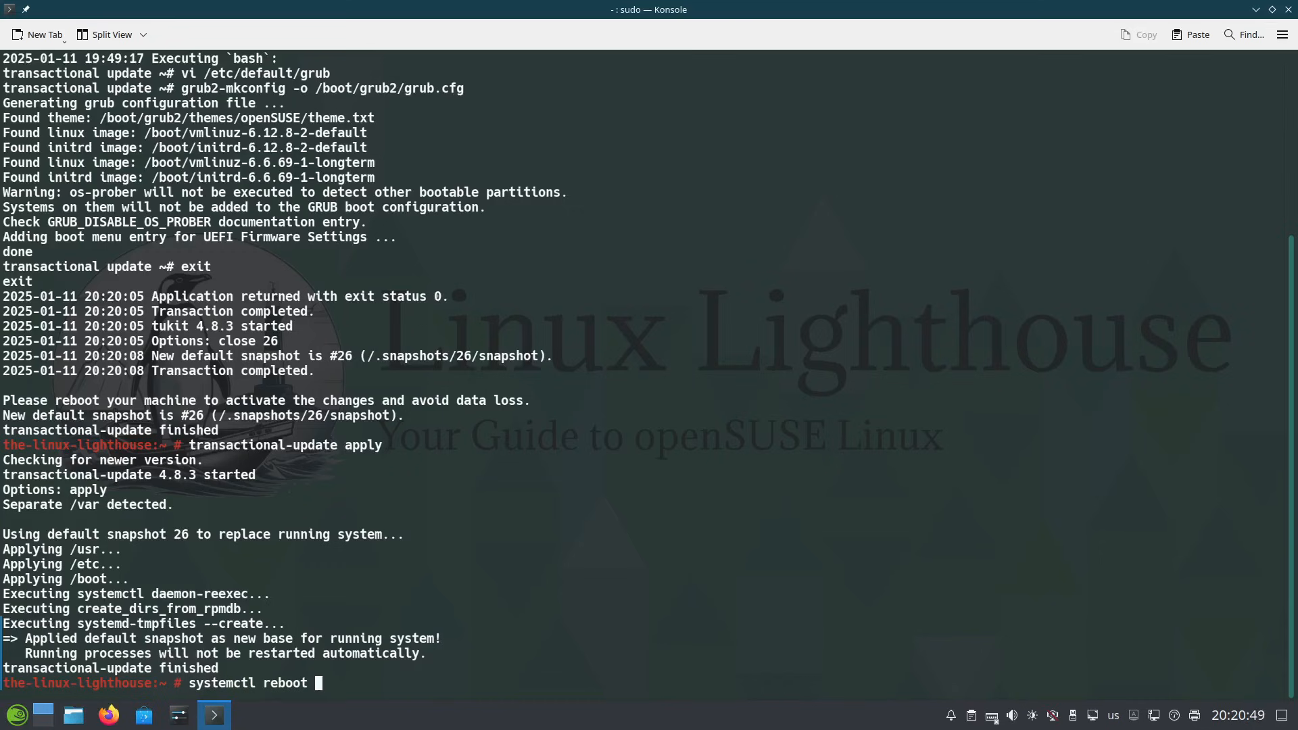
key("Return")
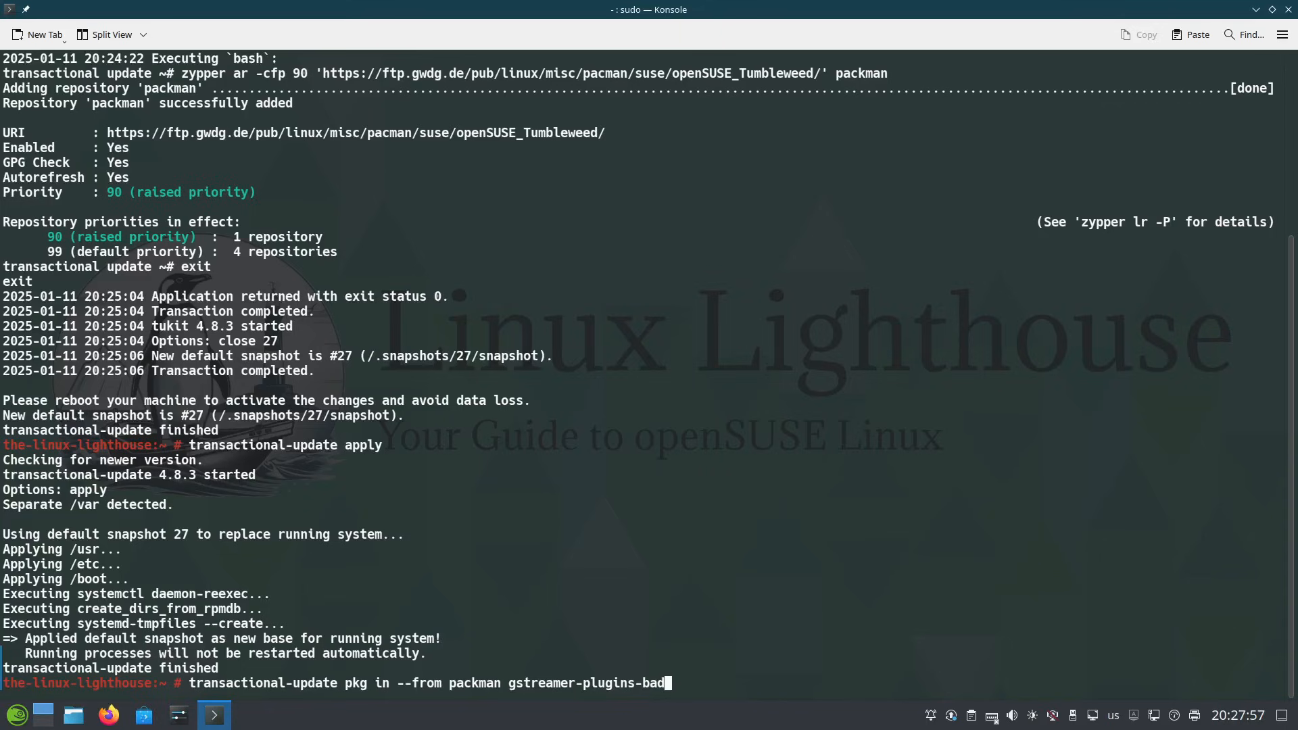
Run the transactional-update pkg install of gstreamer-plugins-bad from packman.
key("Return")
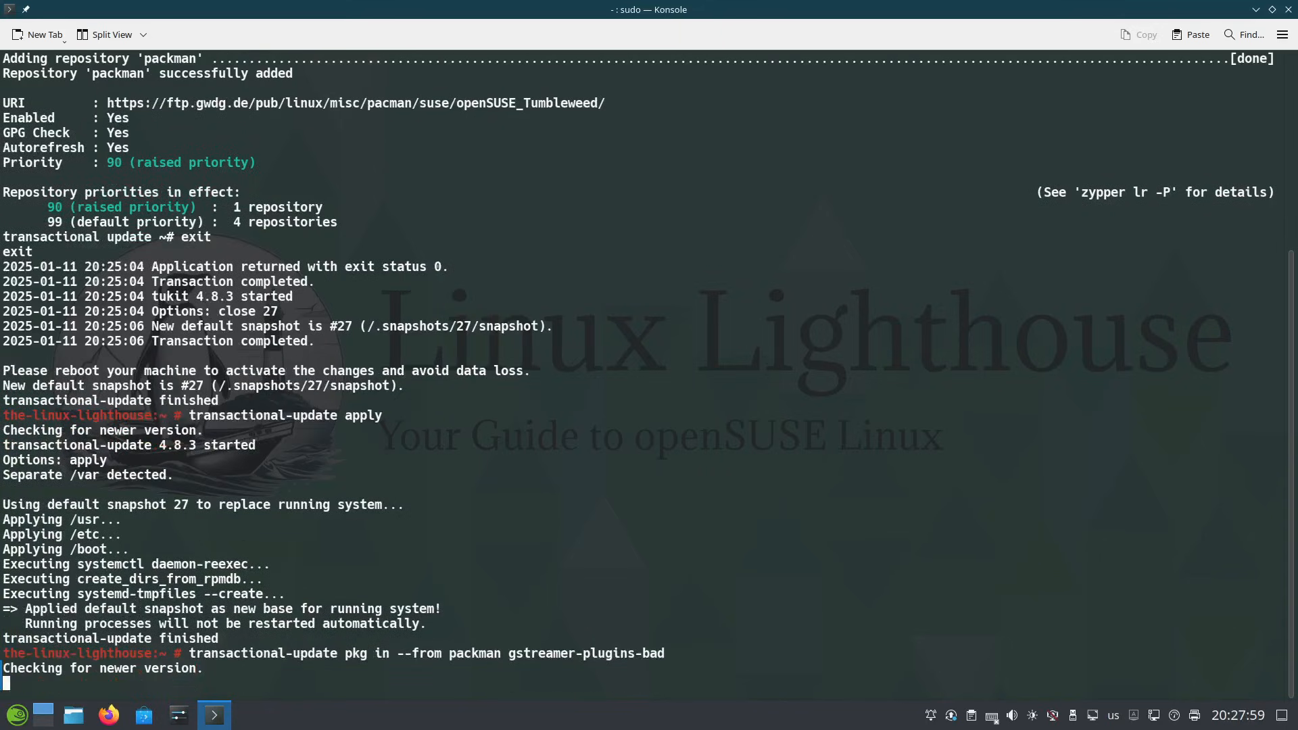